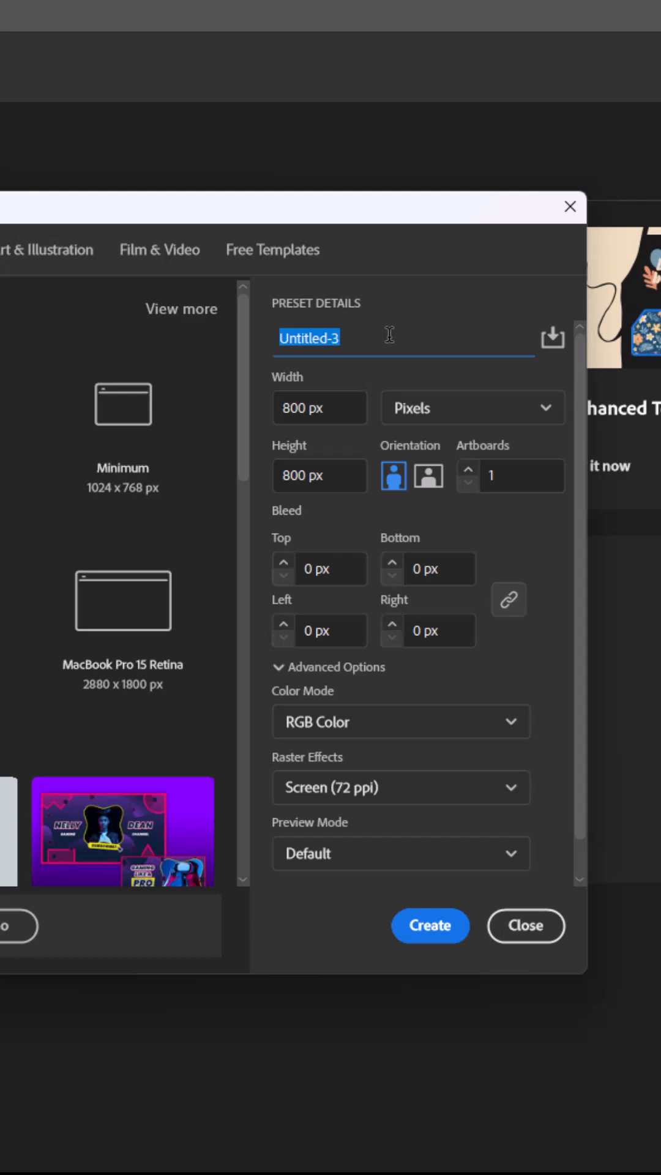
Create an 800 × 800 px RGB document named 'cover-stamp'
{"action": "type", "text": "cover-stamp"}
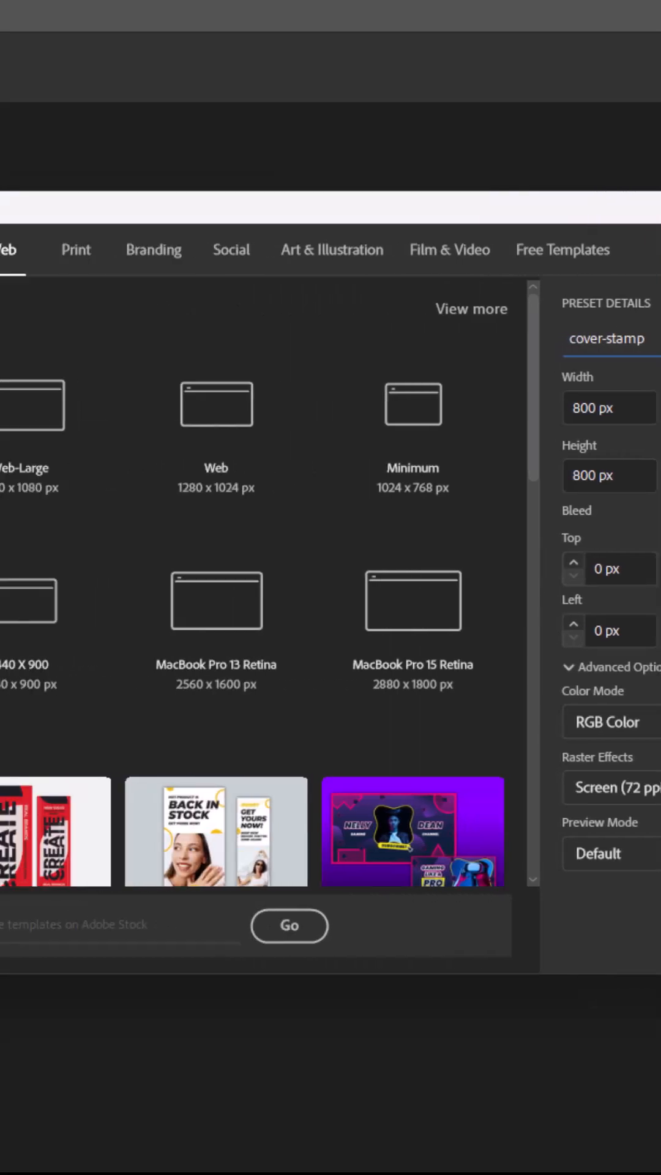
{"action": "left_click", "coordinate": [288, 926]}
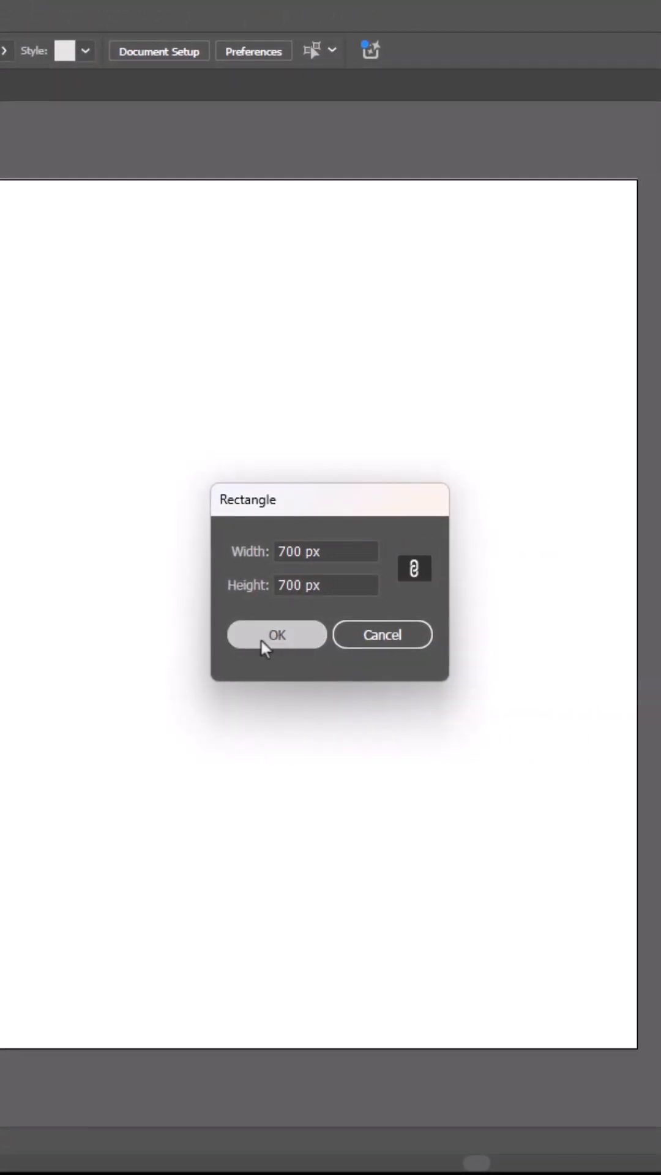
Draw a 700 × 700 px square on the artboard
{"action": "left_click", "coordinate": [277, 635]}
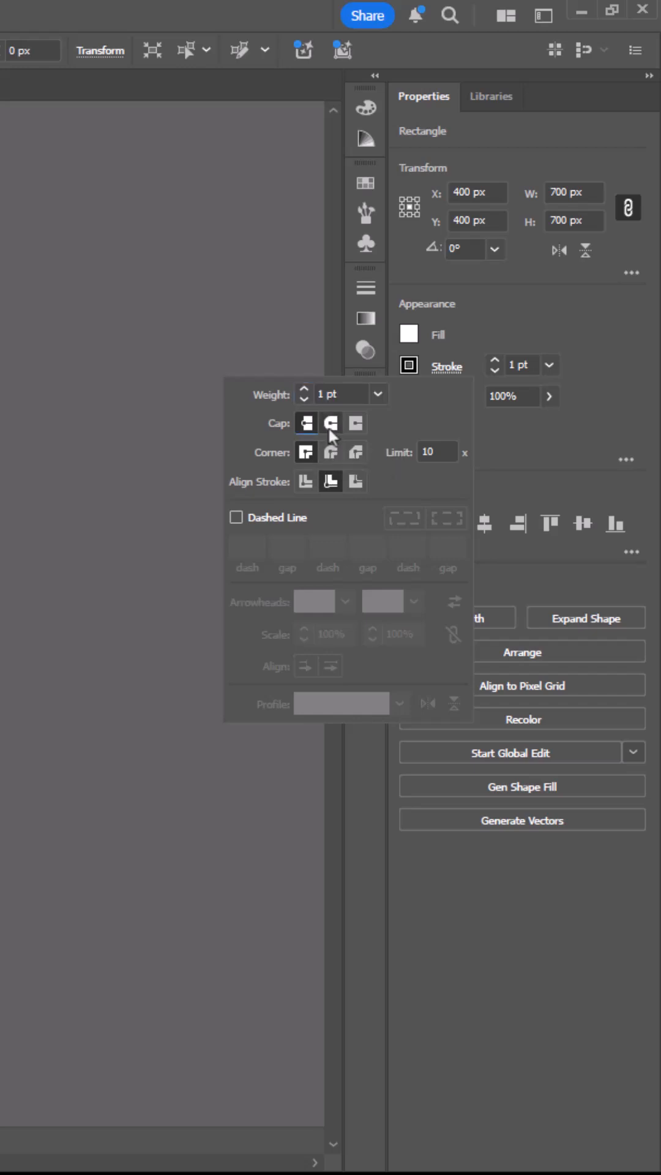
Give the square a 26 pt round-cap dashed stroke with 0 pt dash, 48 pt gap
{"action": "left_click", "coordinate": [235, 517]}
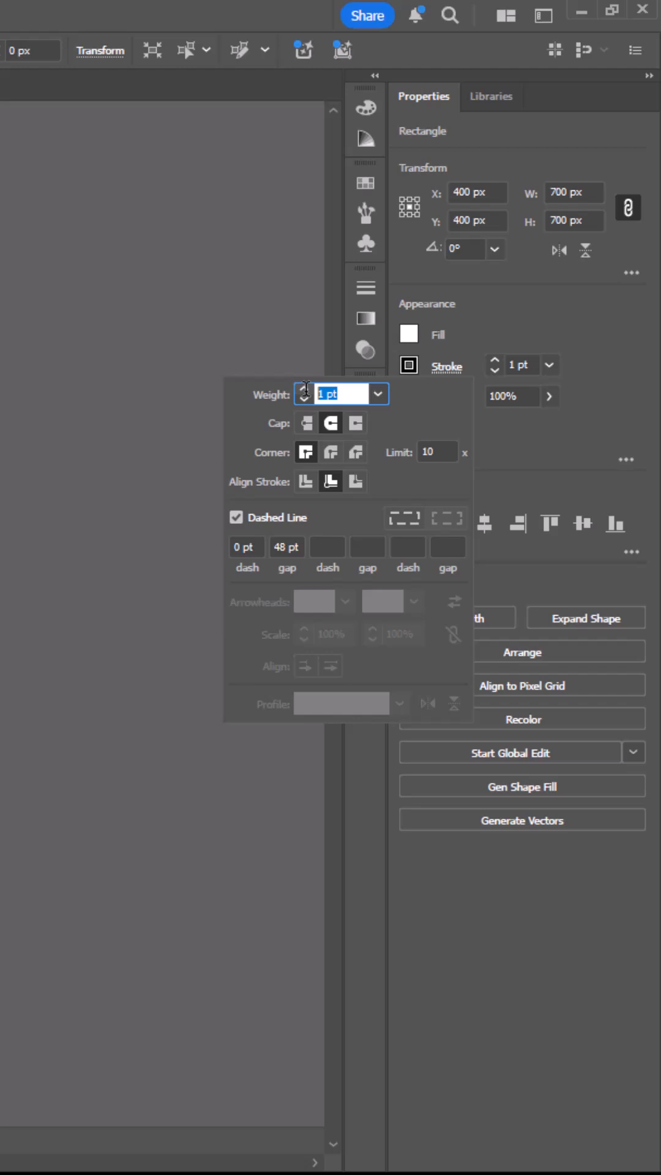
{"action": "left_click", "coordinate": [305, 390]}
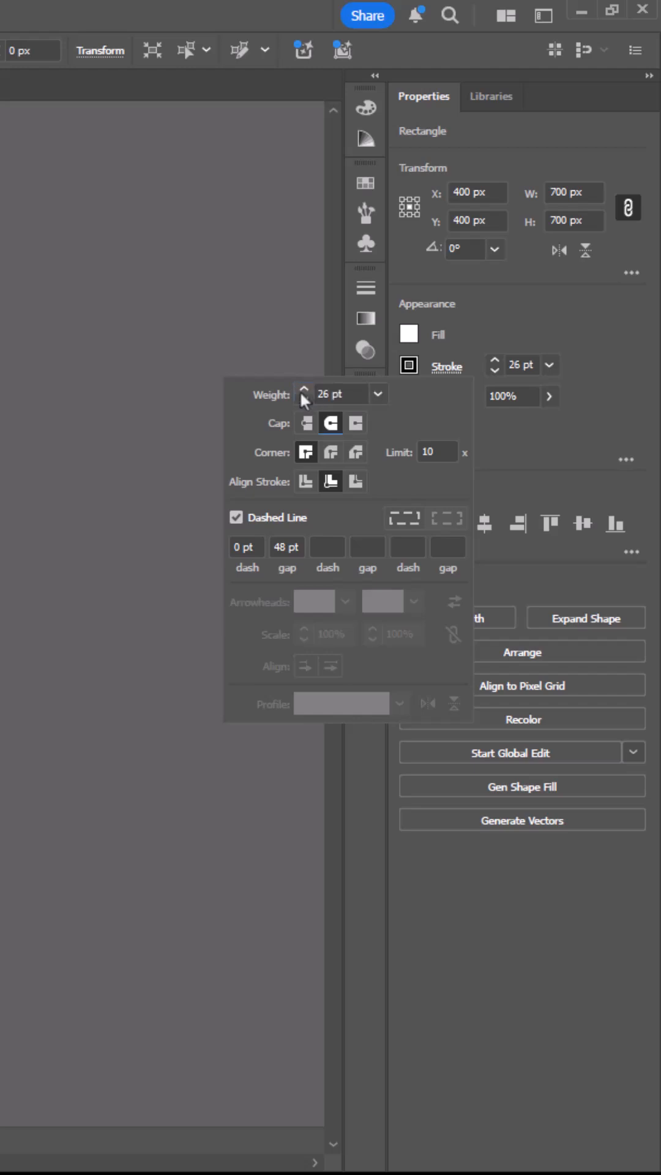
{"action": "mouse_move", "coordinate": [291, 546]}
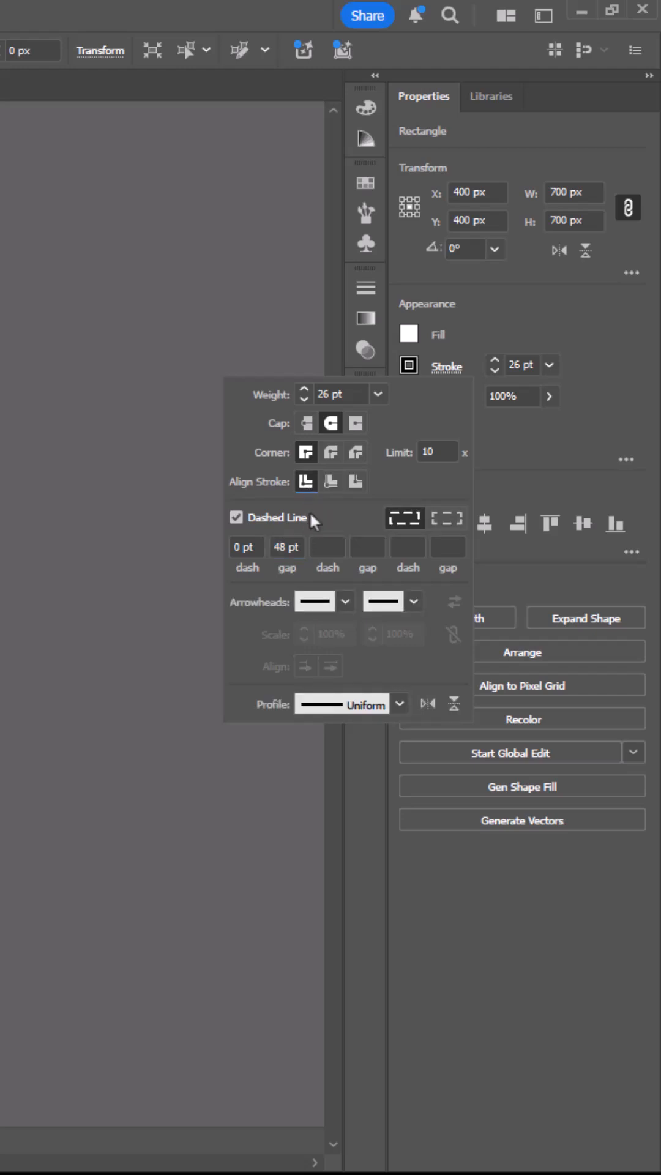
{"action": "left_click", "coordinate": [445, 517]}
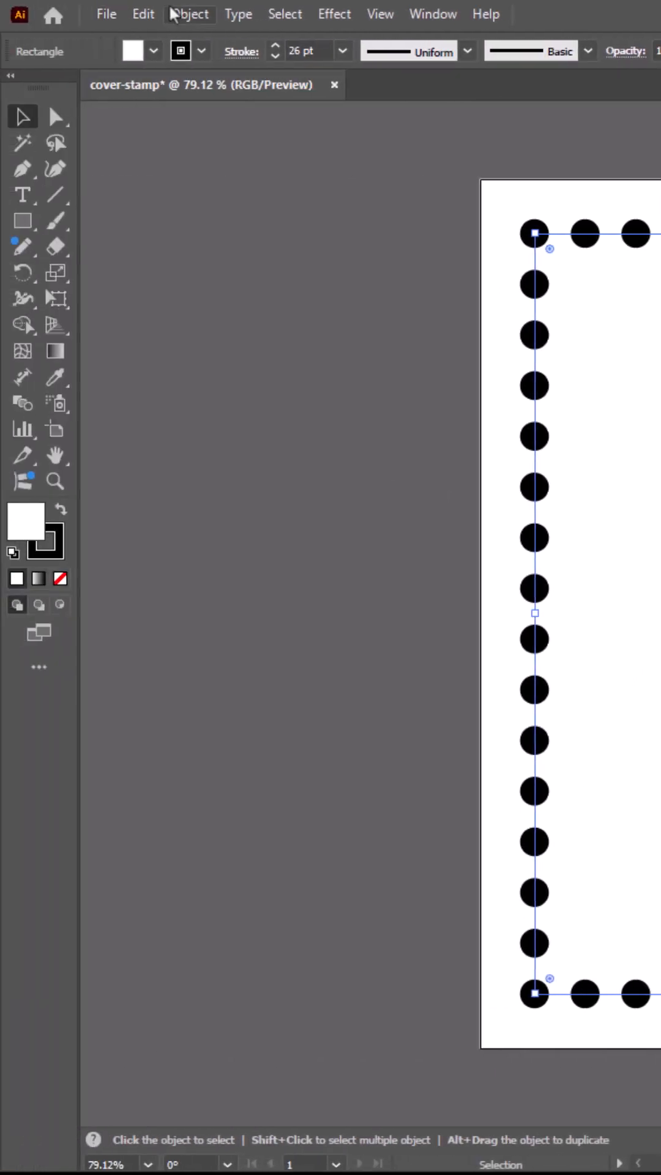
Flatten transparency with strokes outlined, then subtract the dots using Pathfinder Minus Front
{"action": "left_click", "coordinate": [190, 13]}
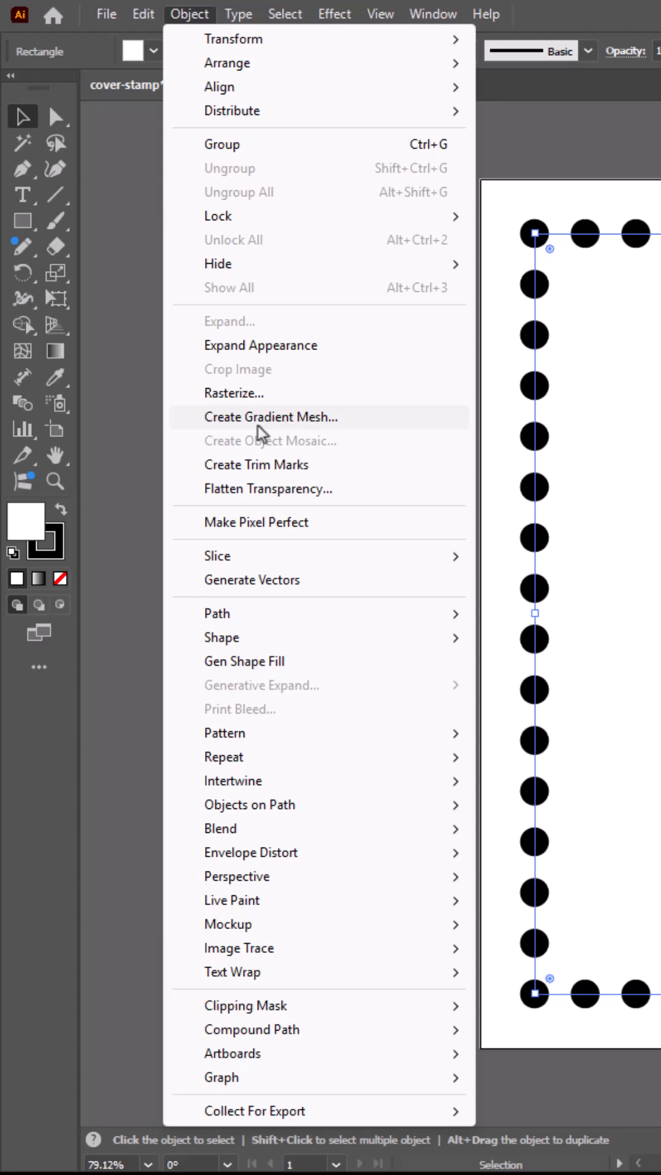
{"action": "left_click", "coordinate": [268, 488]}
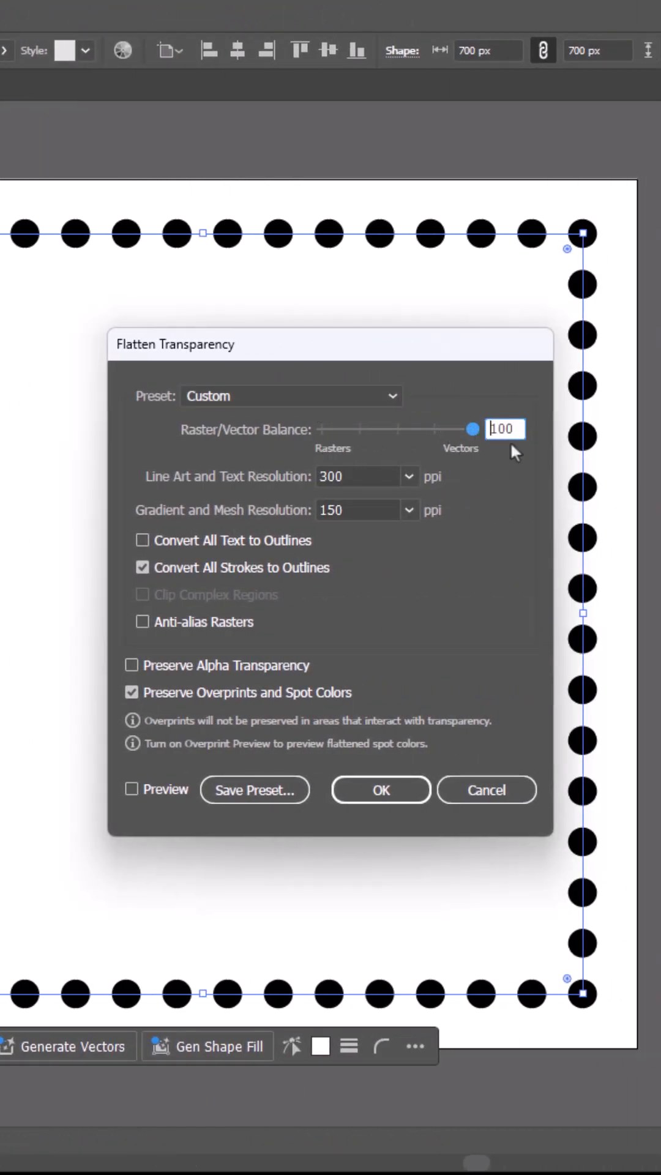
{"action": "left_click", "coordinate": [380, 789]}
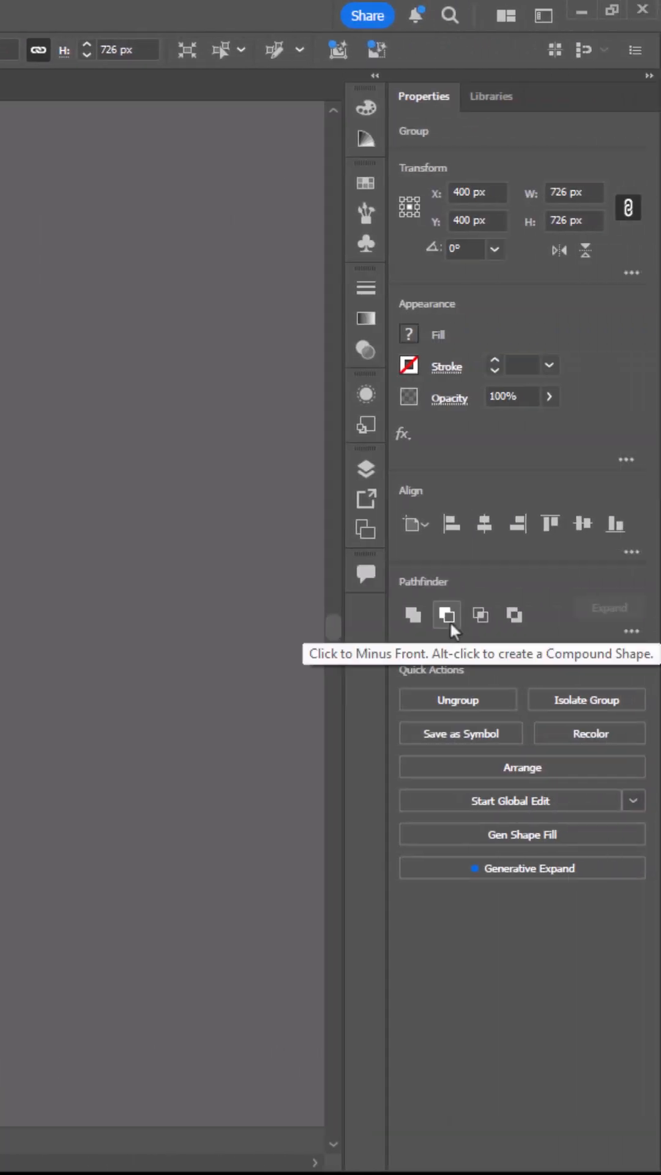
{"action": "left_click", "coordinate": [447, 614]}
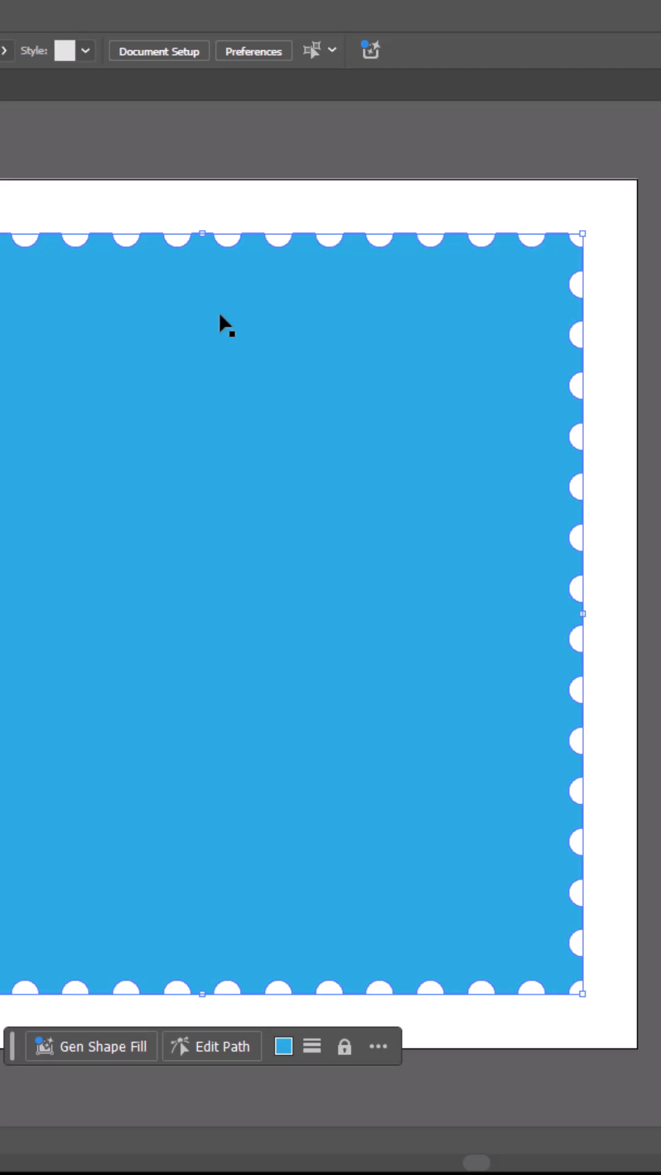
Copy the blue perforated stamp shape from its right-click menu
{"action": "right_click", "coordinate": [227, 325]}
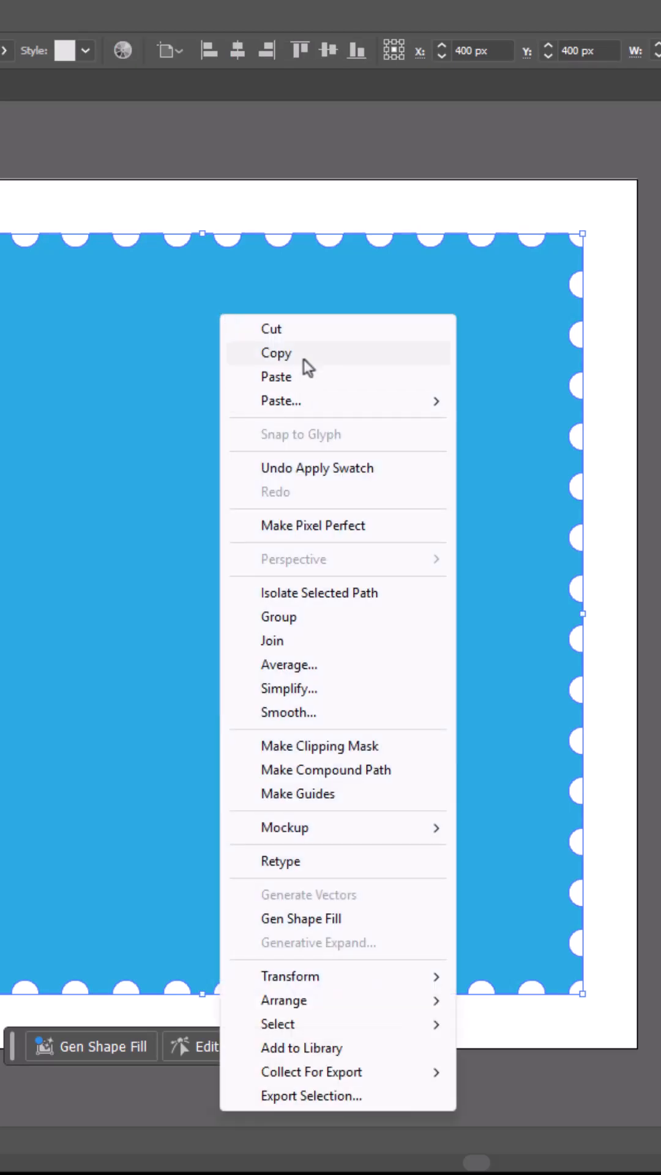
{"action": "mouse_move", "coordinate": [315, 364]}
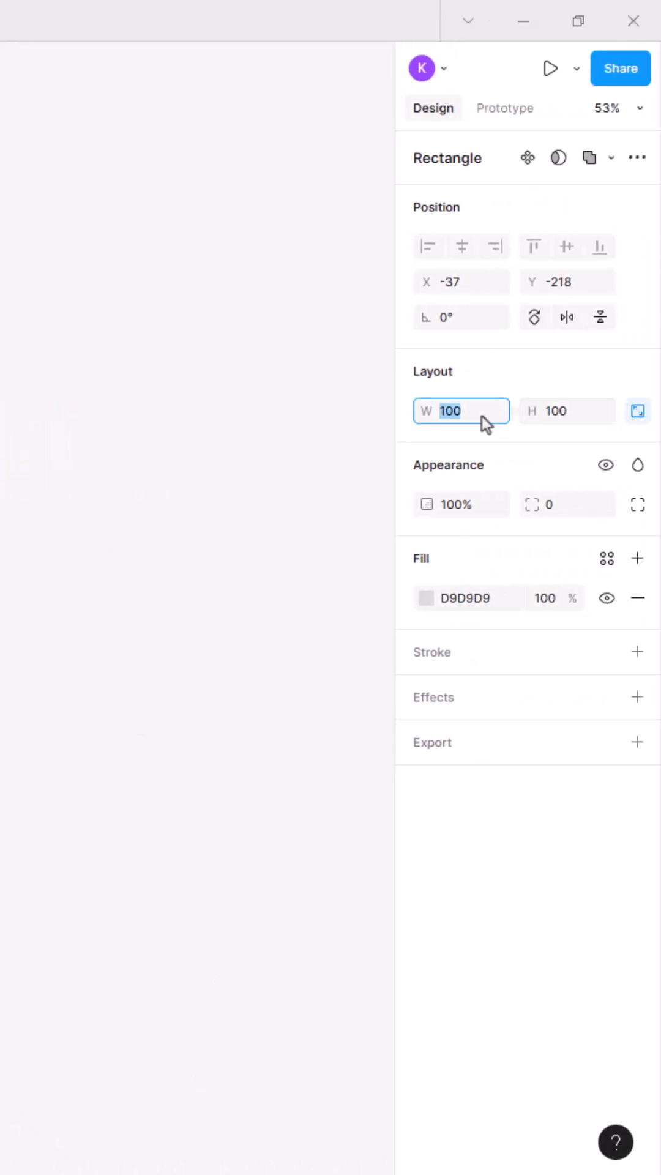
Set the grey rectangle's width to 800 and paste the stamp beside it
{"action": "type", "text": "800"}
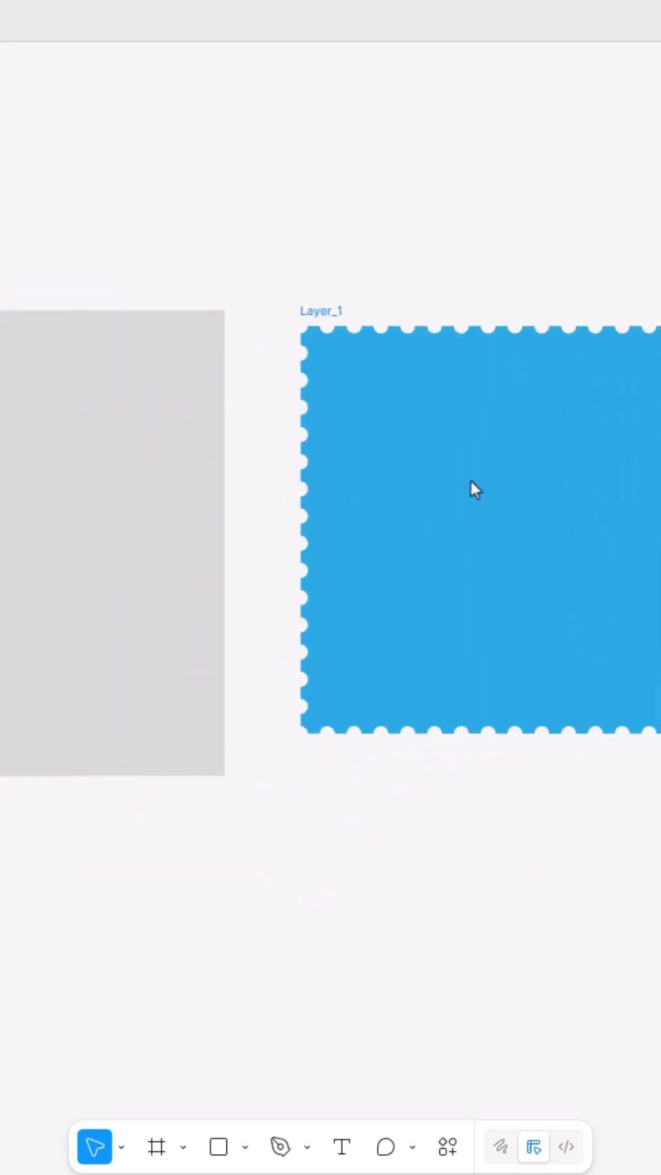
Rename Layer_1 to 'inner-path' and apply an action from its context menu
{"action": "left_click", "coordinate": [477, 491]}
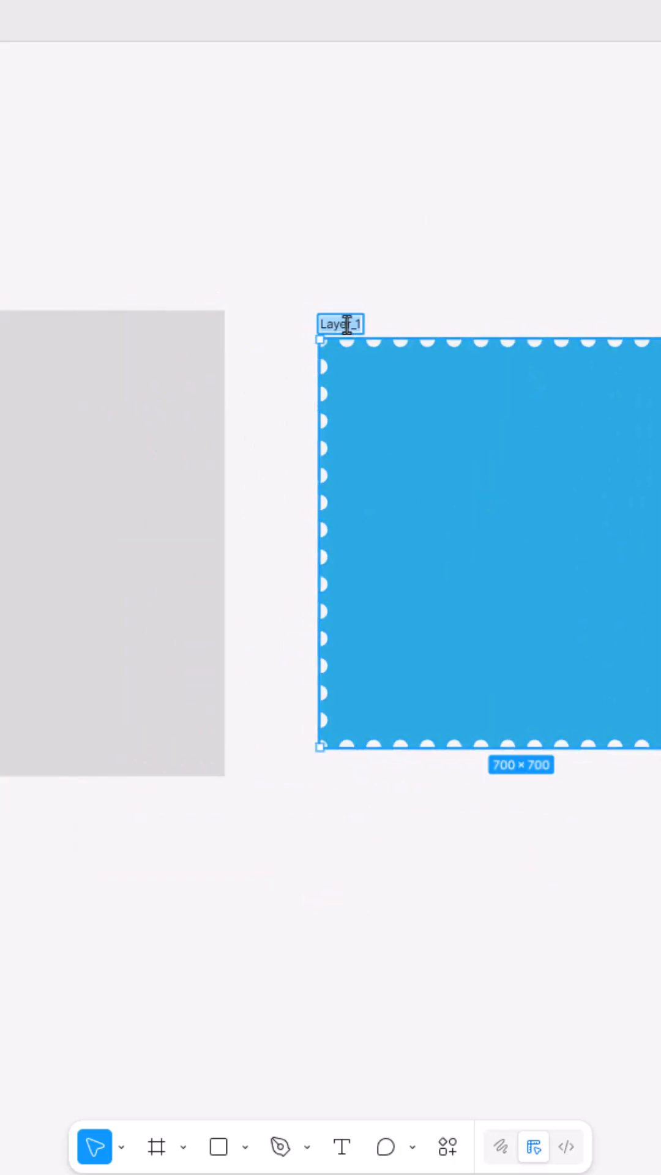
{"action": "type", "text": "inner"}
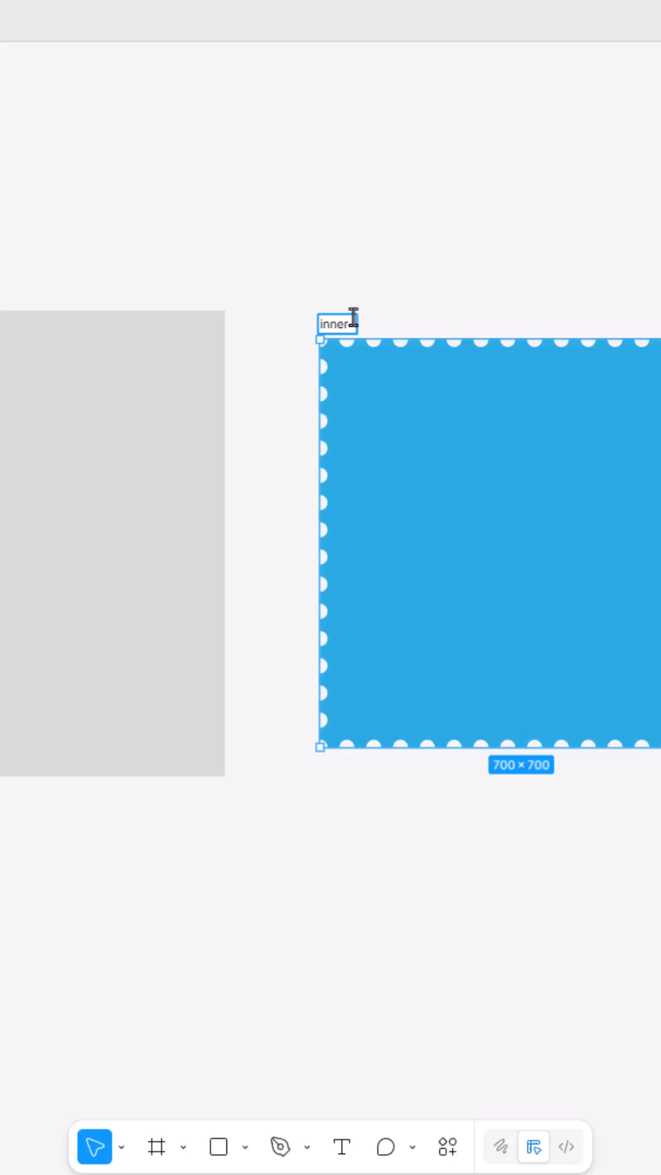
{"action": "right_click", "coordinate": [358, 323]}
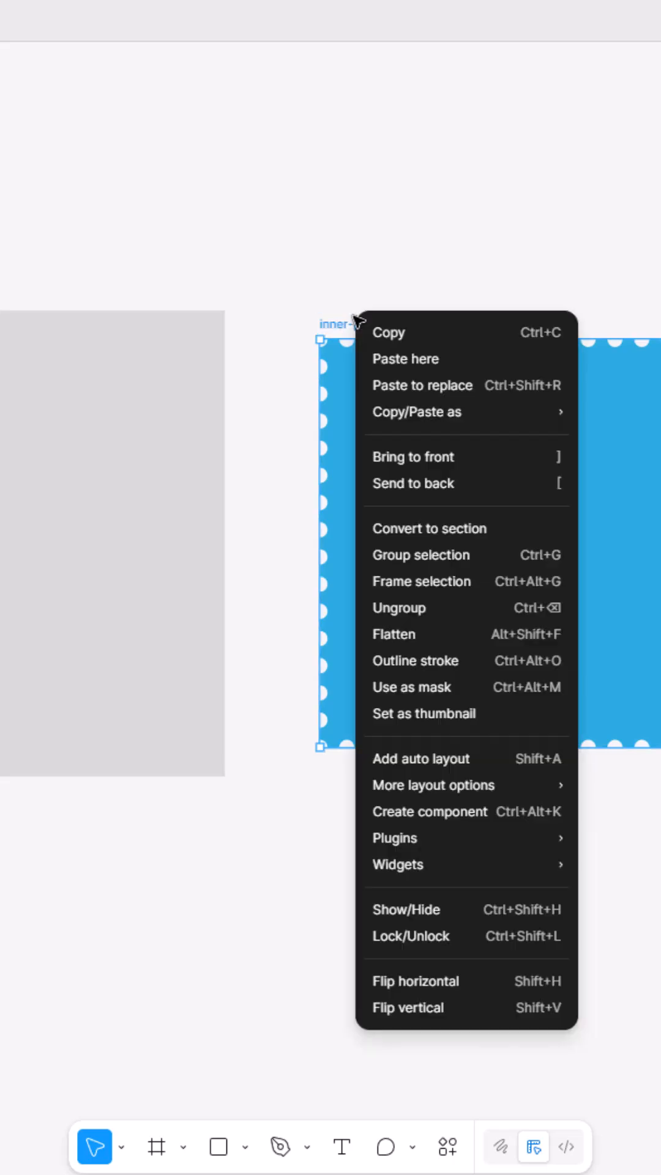
{"action": "left_click", "coordinate": [162, 841]}
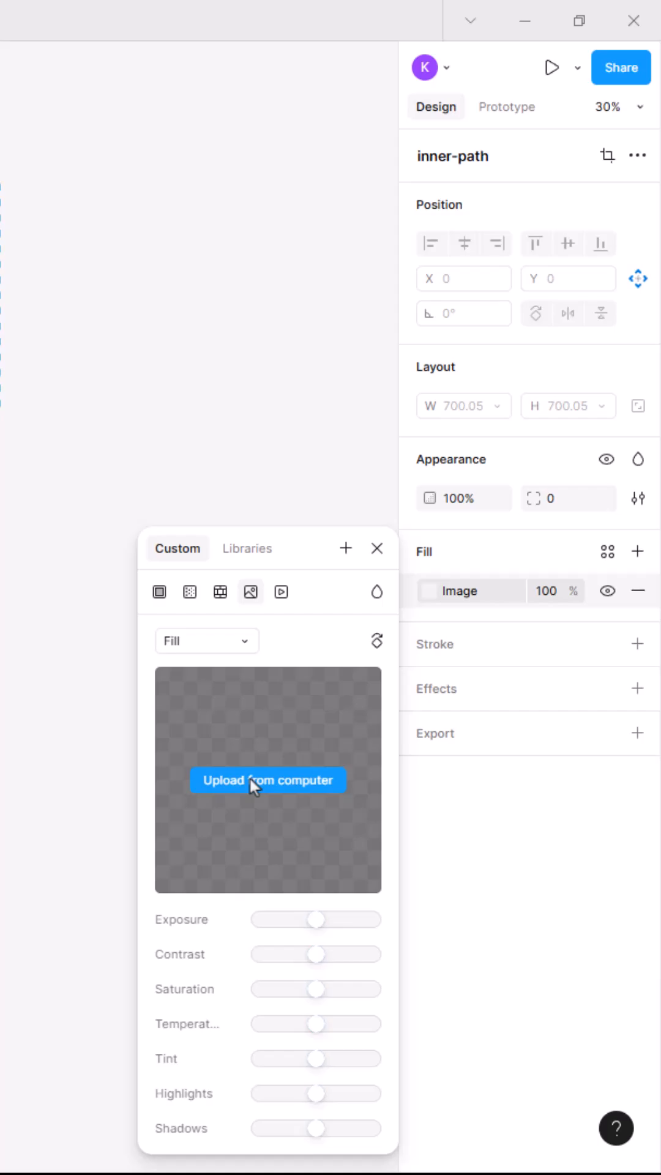
Upload the silhouette-against-purple-sunset cover picture as the stamp's image fill
{"action": "left_click", "coordinate": [267, 781]}
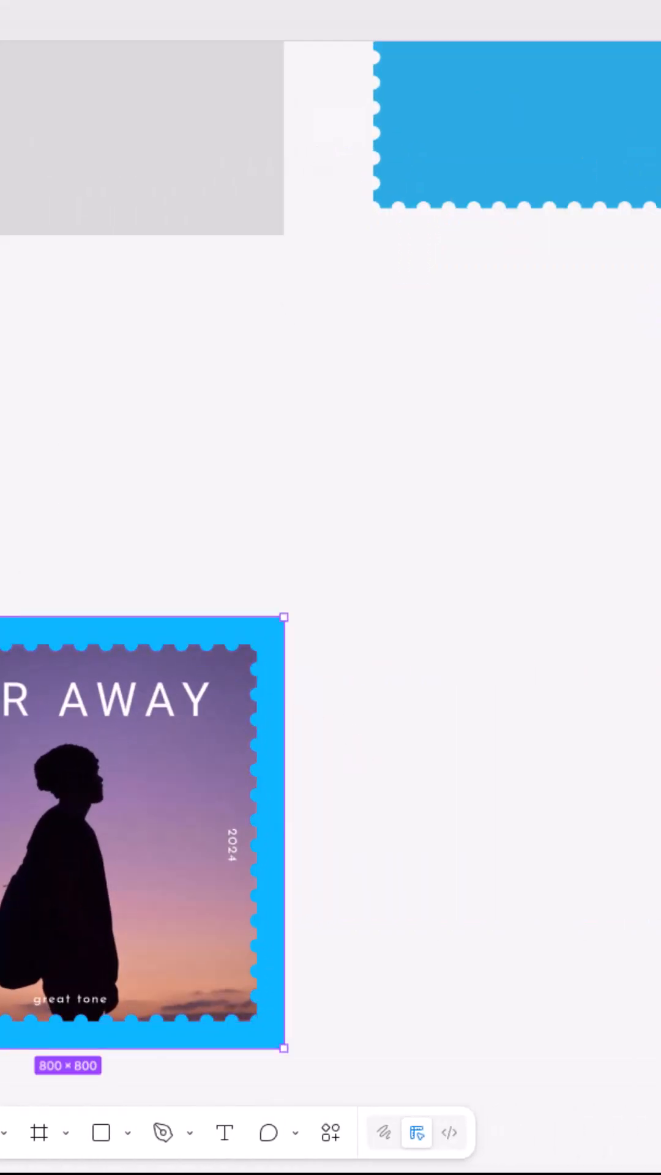
{"action": "left_click", "coordinate": [428, 834]}
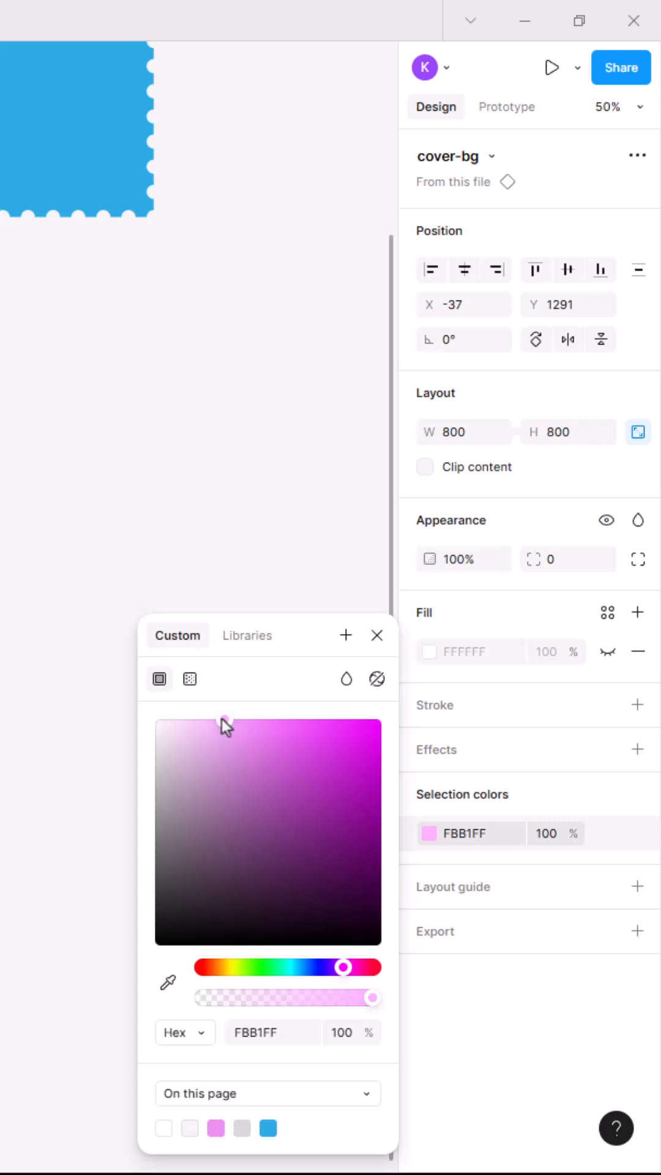
Make the cover-bg stamp's selection colour pale pink FBB1FF
{"action": "left_click", "coordinate": [217, 723]}
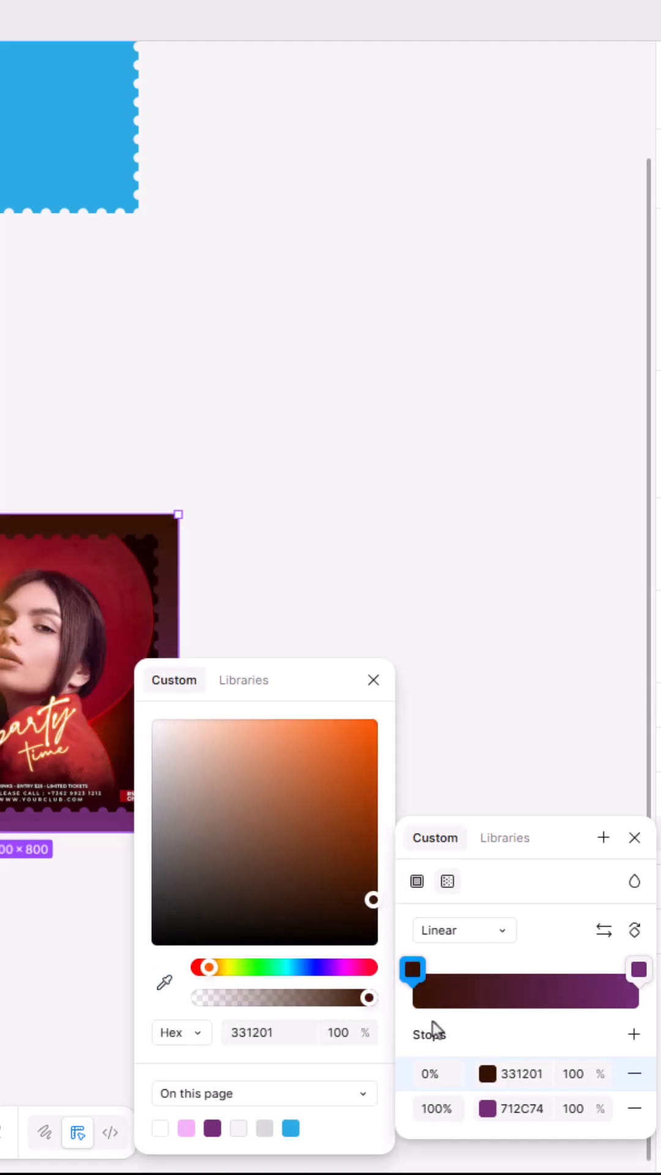
Select the party stamp gradient's 100% purple stop to resample its colour
{"action": "left_click", "coordinate": [638, 971]}
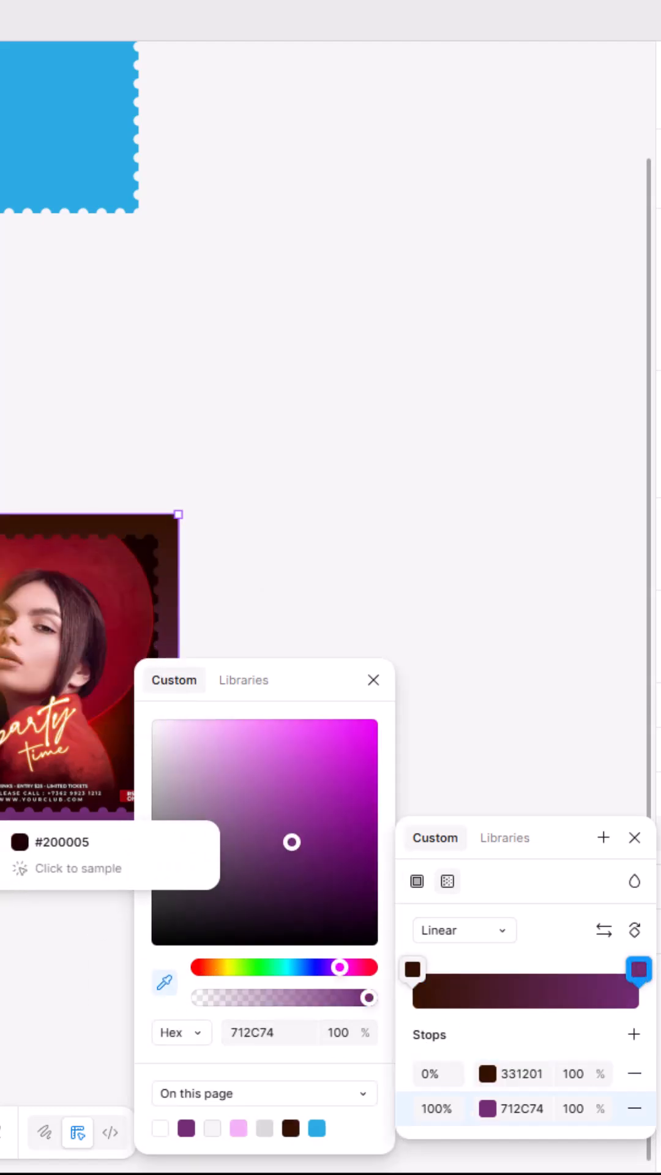